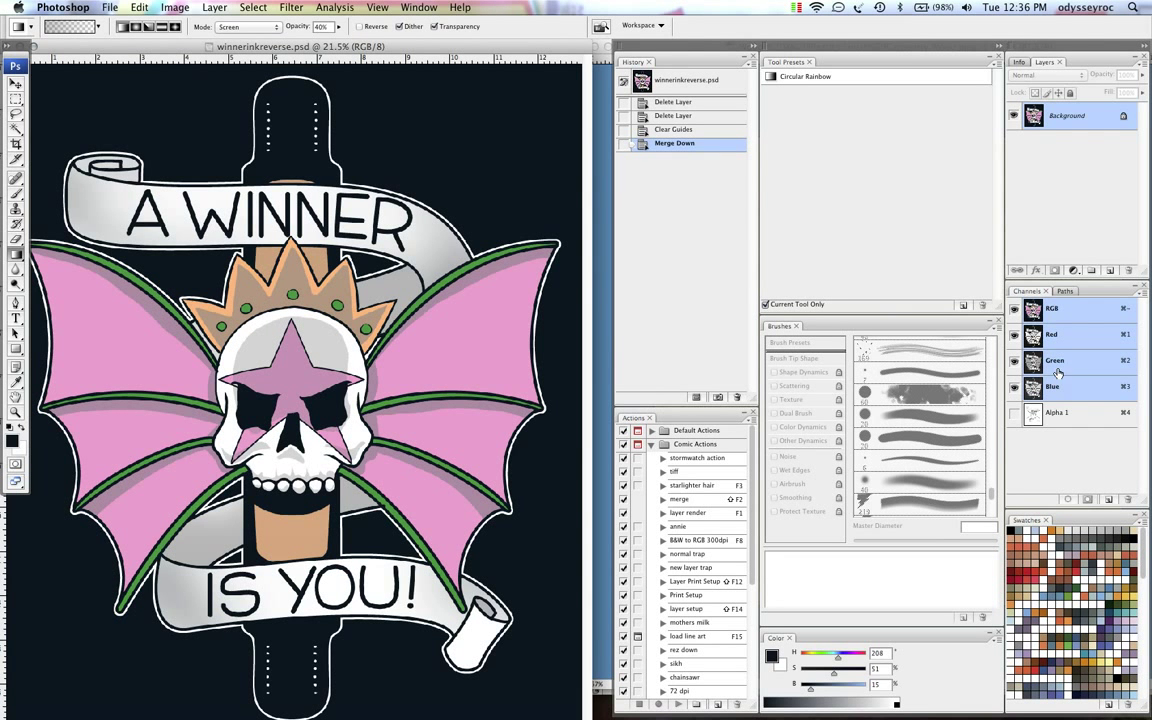
Step: Delete the old Alpha 1 channel from the Channels panel
click(1057, 412)
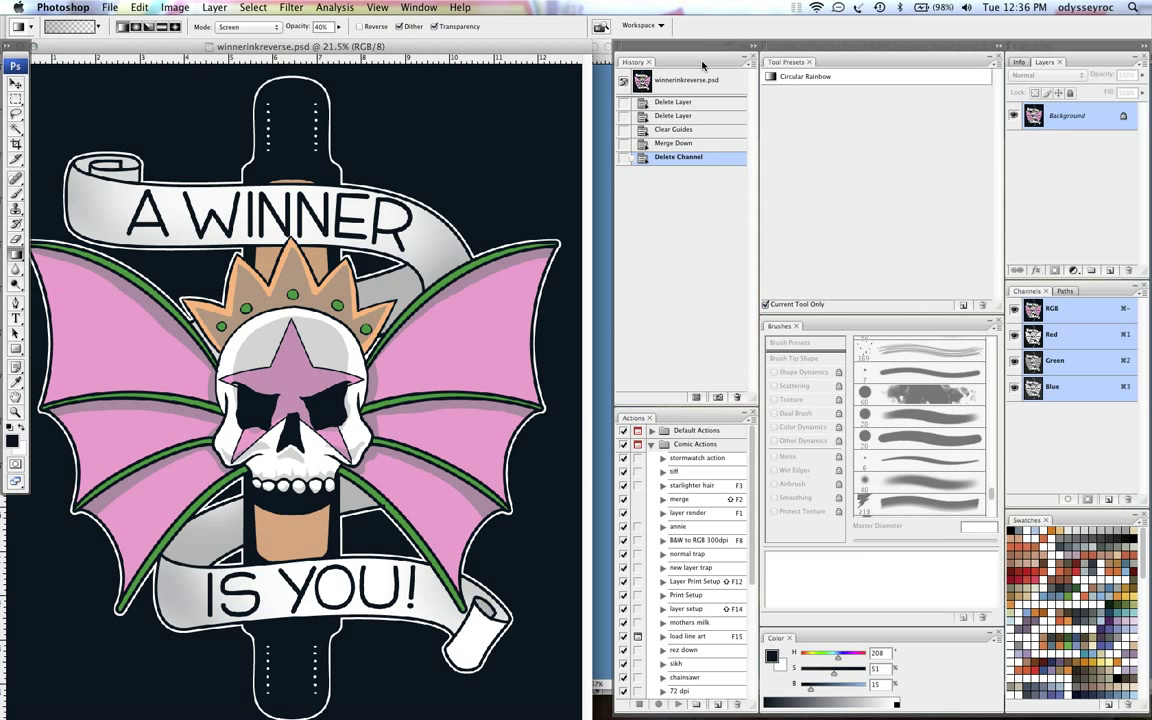
mouse_move(603, 98)
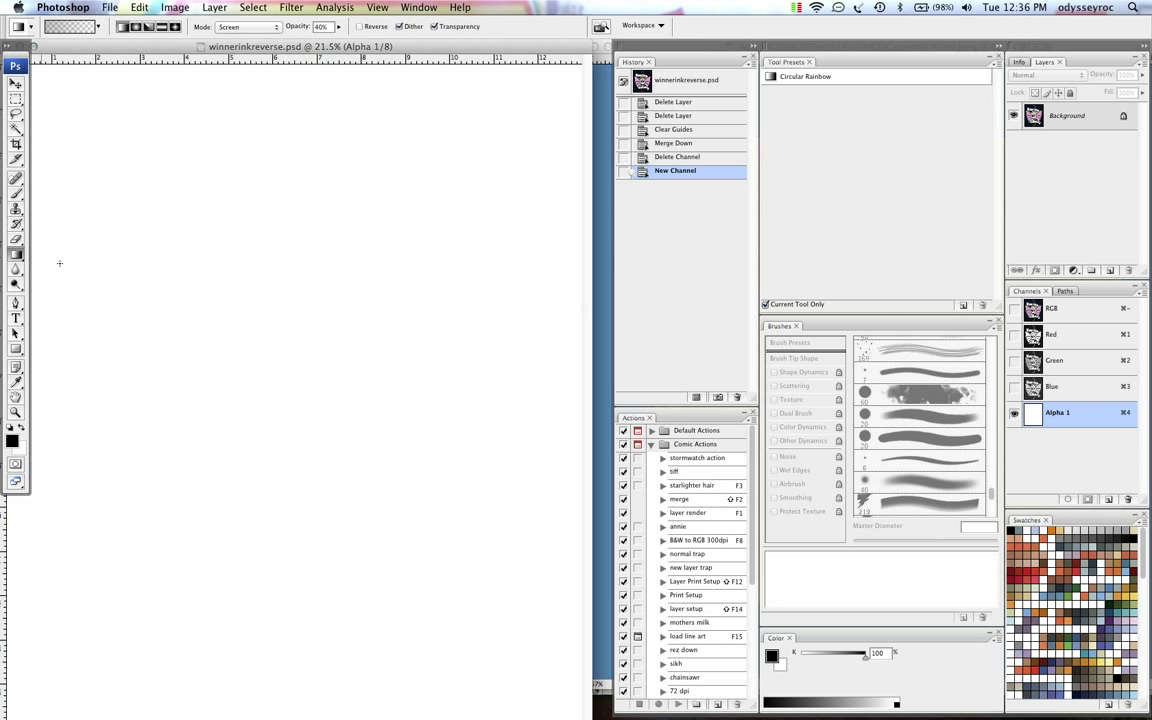
Step: Accept the new Alpha 1 channel's options and paint a soft black test stroke
double_click(1057, 412)
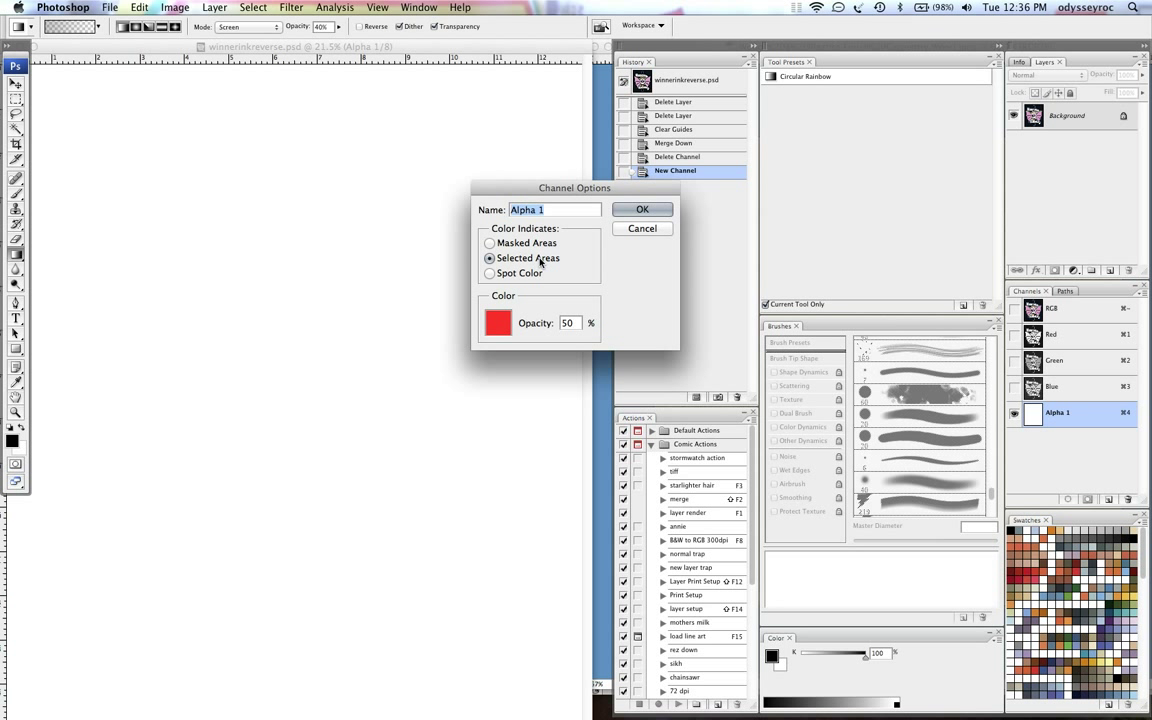
click(642, 209)
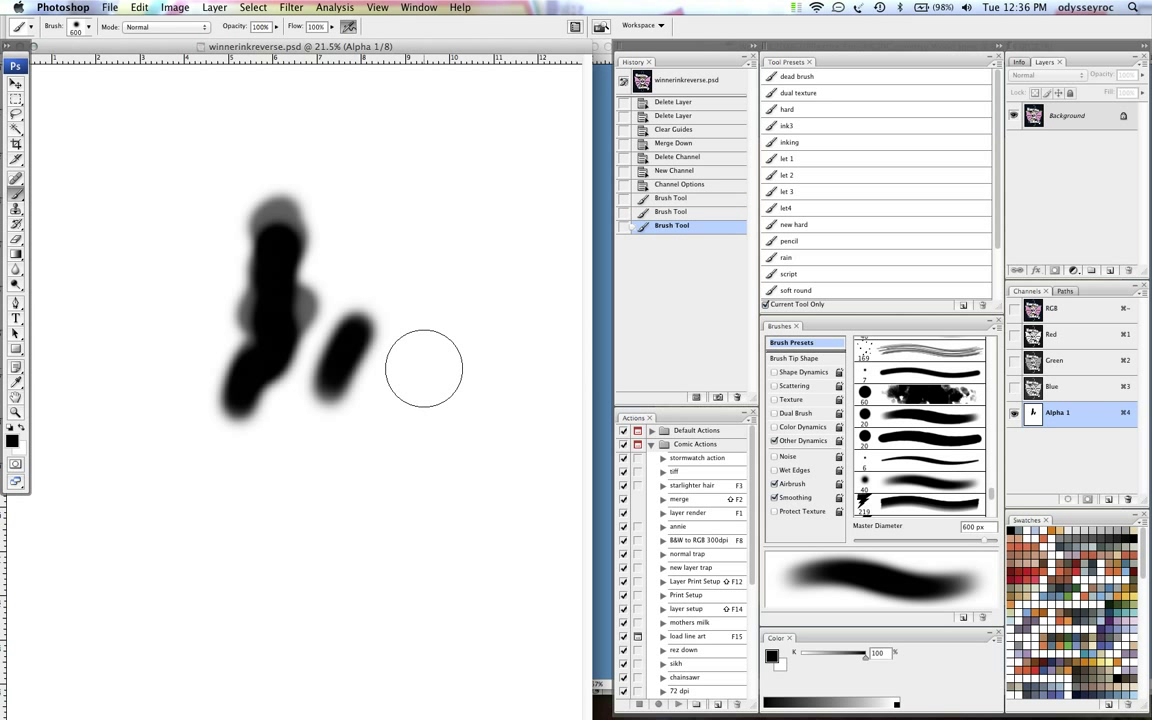
drag(420, 370, 395, 490)
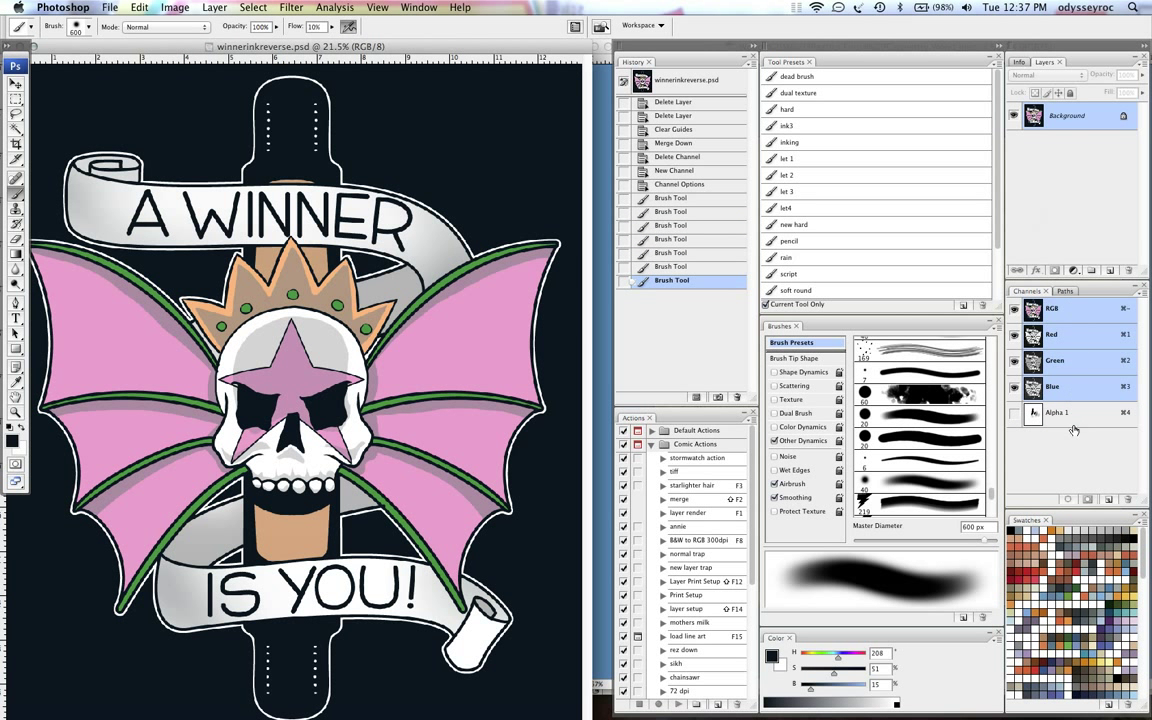
mouse_move(1010, 407)
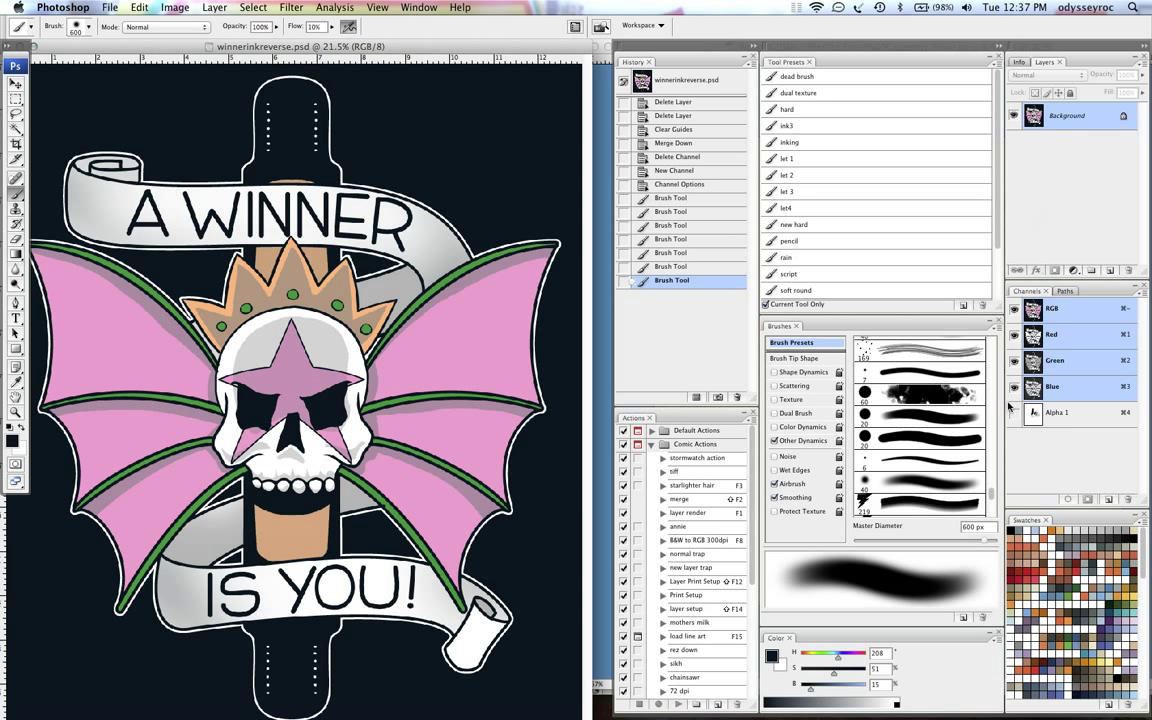
Step: Select the Alpha 1 channel to clear it and paste in the wood texture
click(1014, 413)
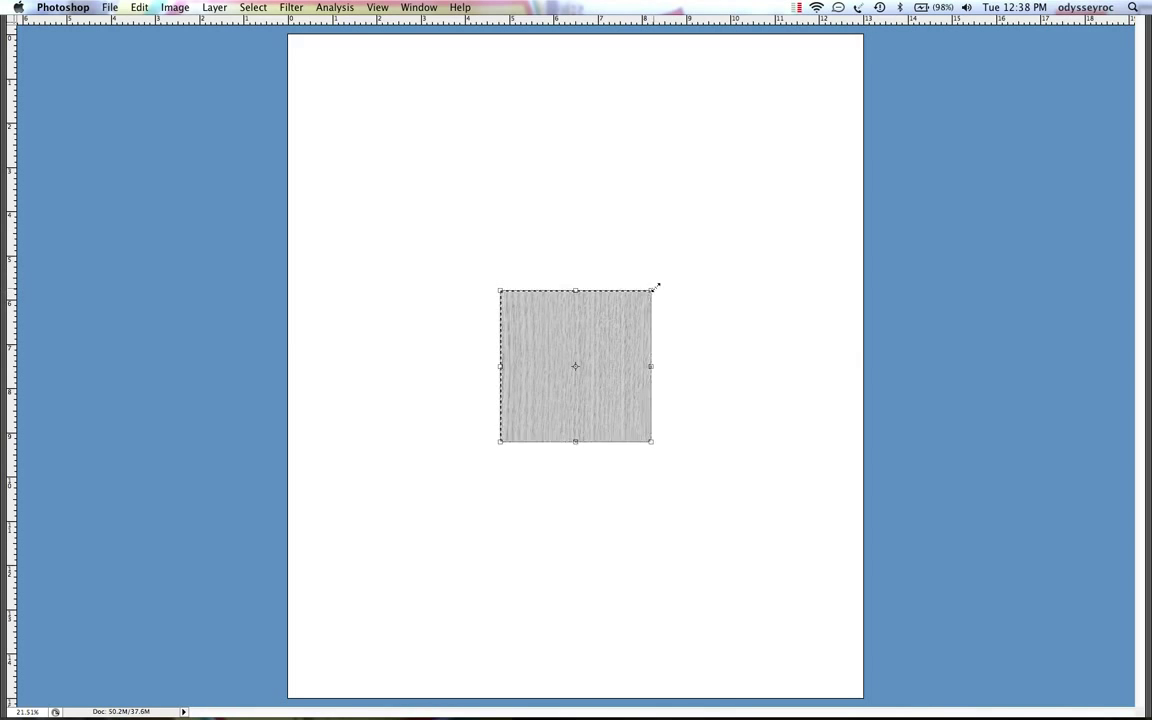
Step: Commit the enlarged wood texture and raise its contrast with Levels into dark grain
click(174, 7)
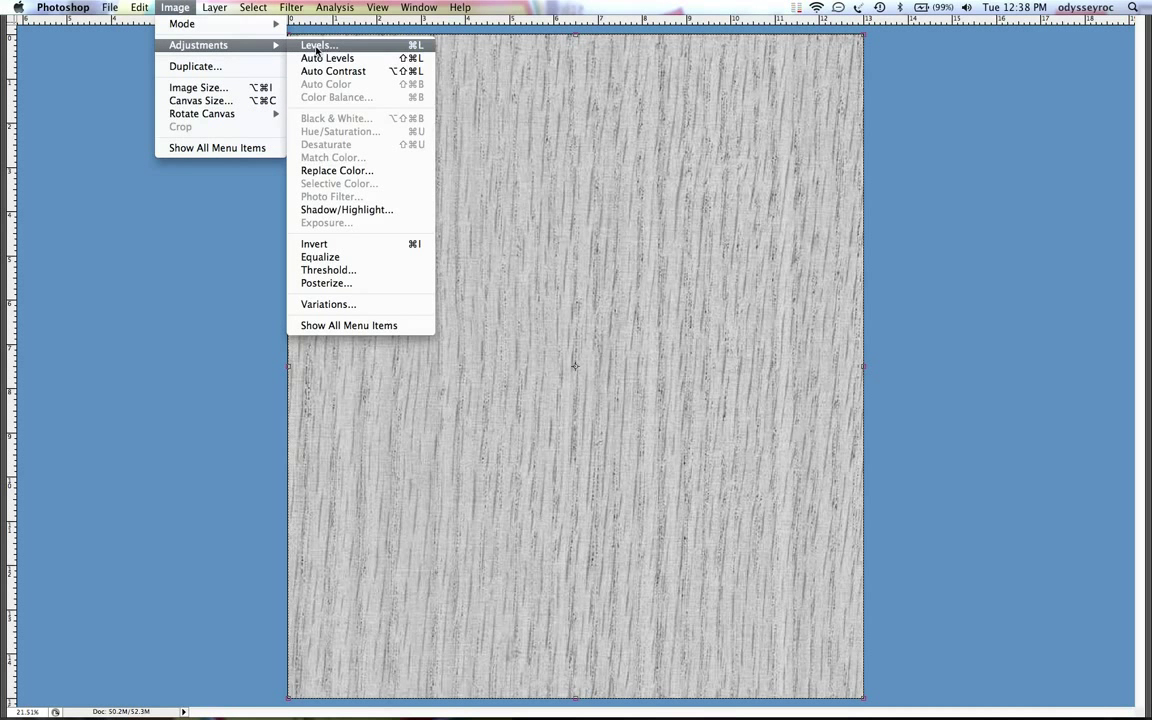
click(318, 45)
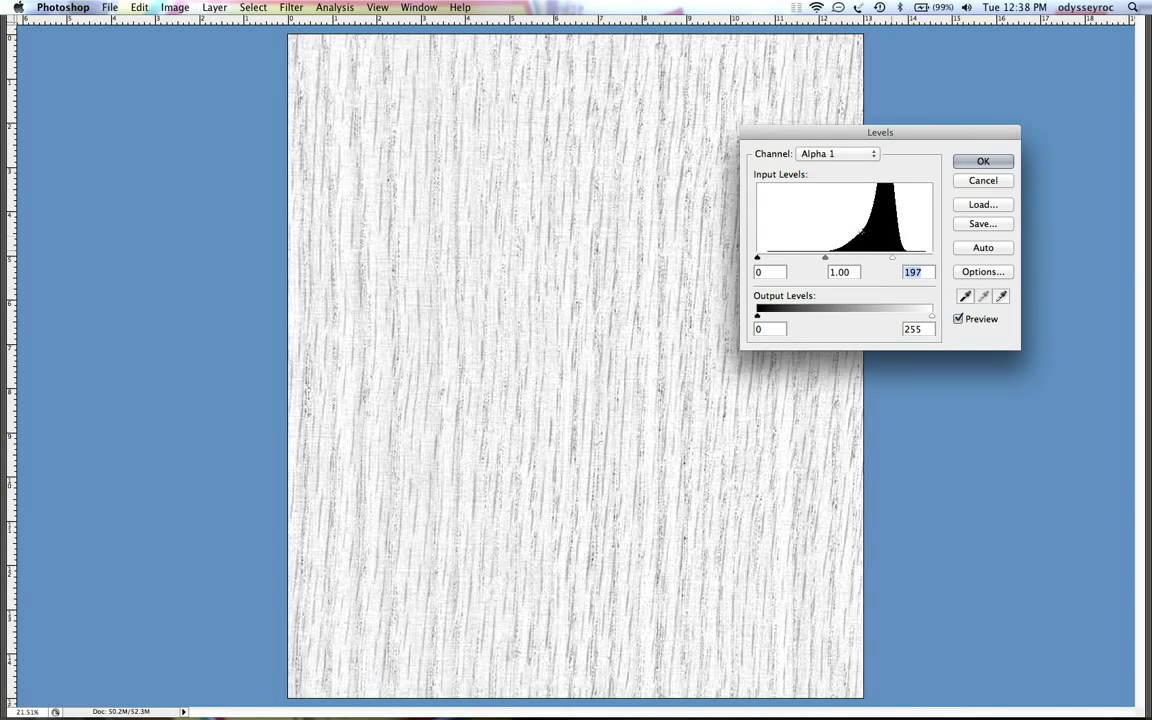
drag(892, 257, 920, 257)
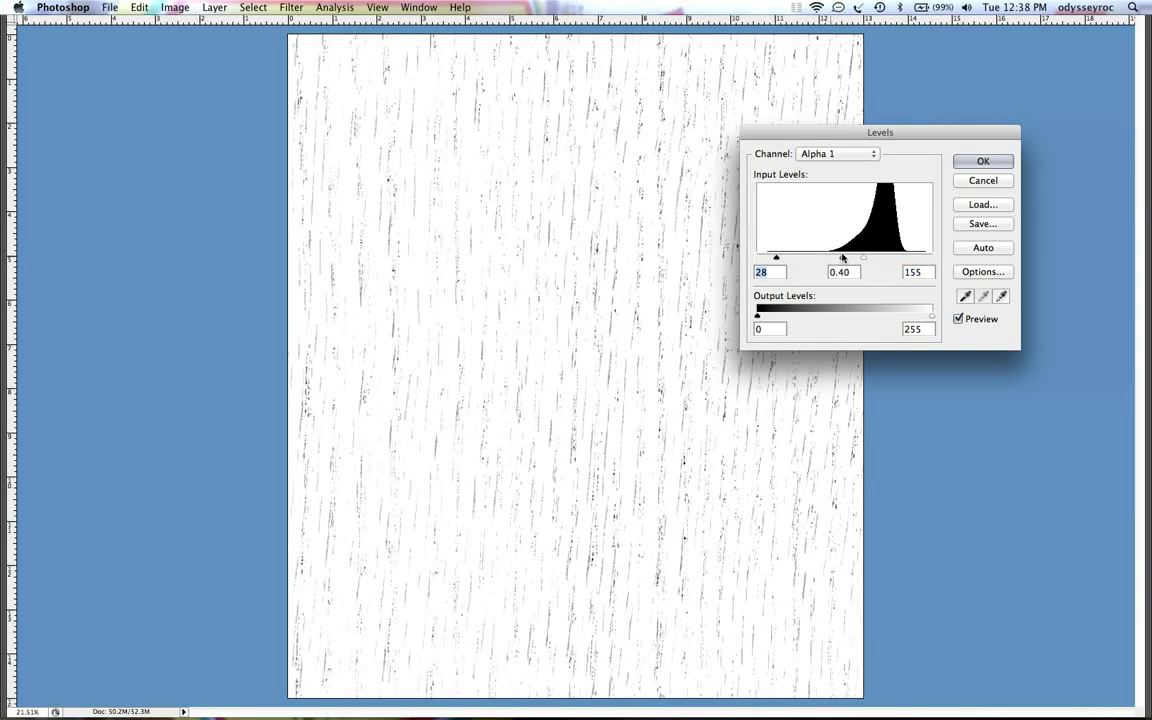
drag(863, 257, 851, 257)
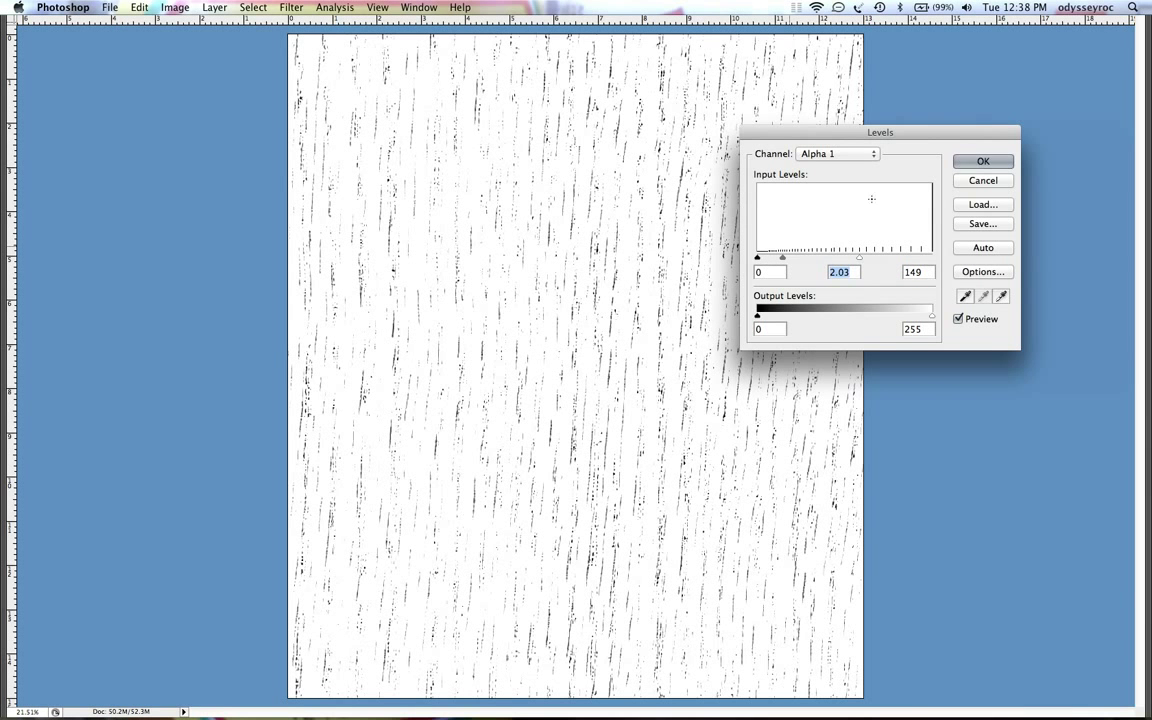
click(982, 161)
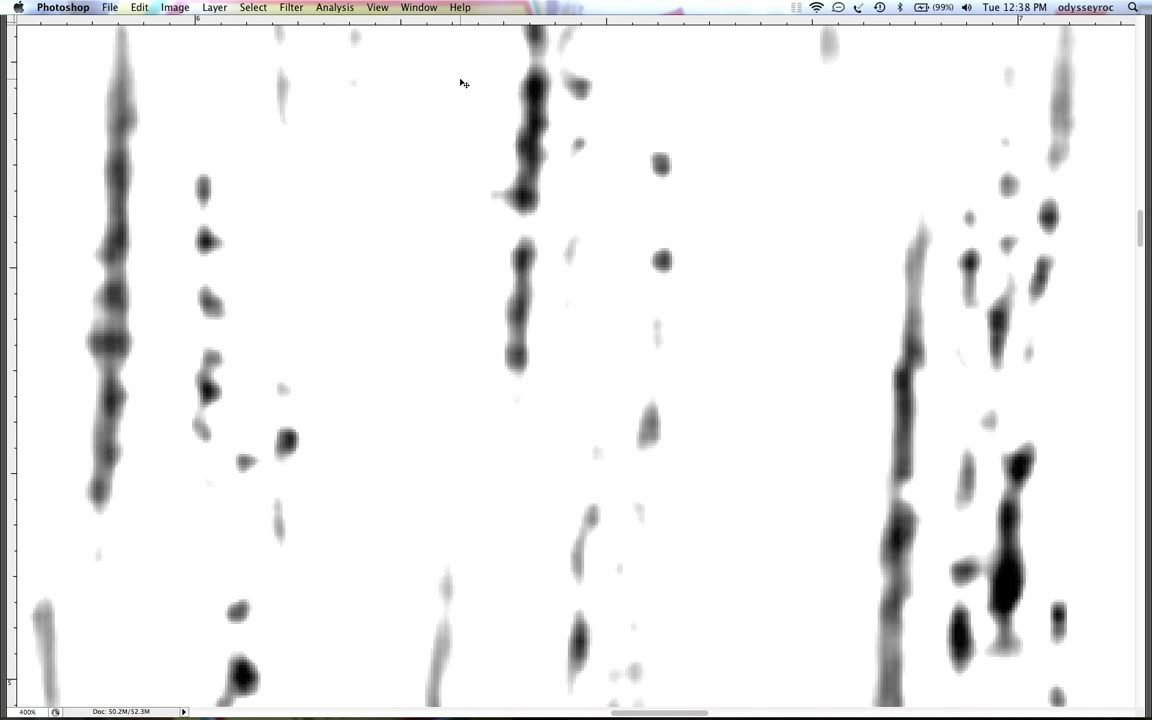
click(175, 7)
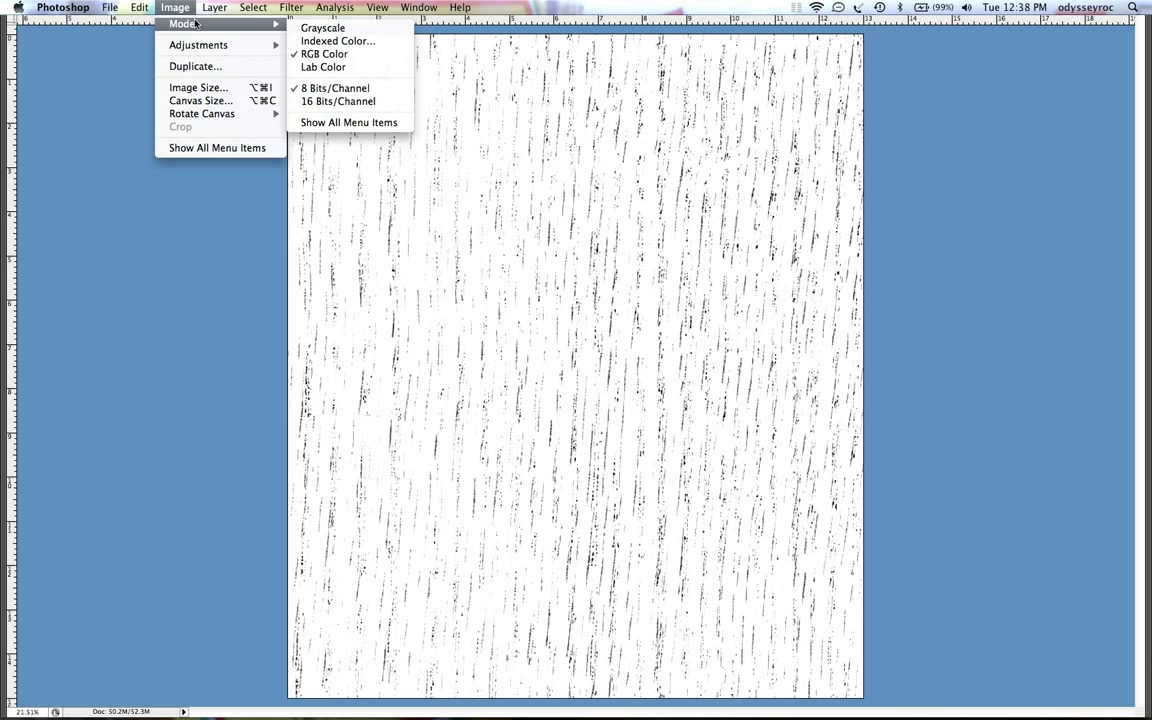
mouse_move(230, 45)
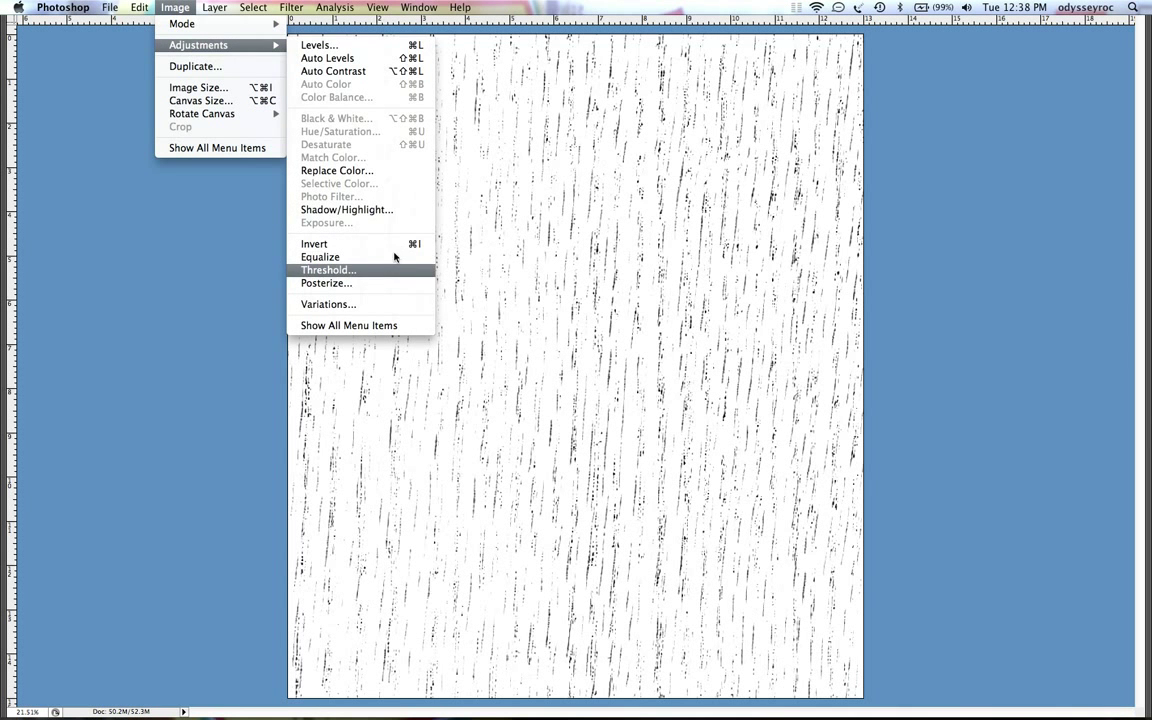
Step: Apply Threshold to the wood-grain channel for stark black-and-white streaks
click(328, 270)
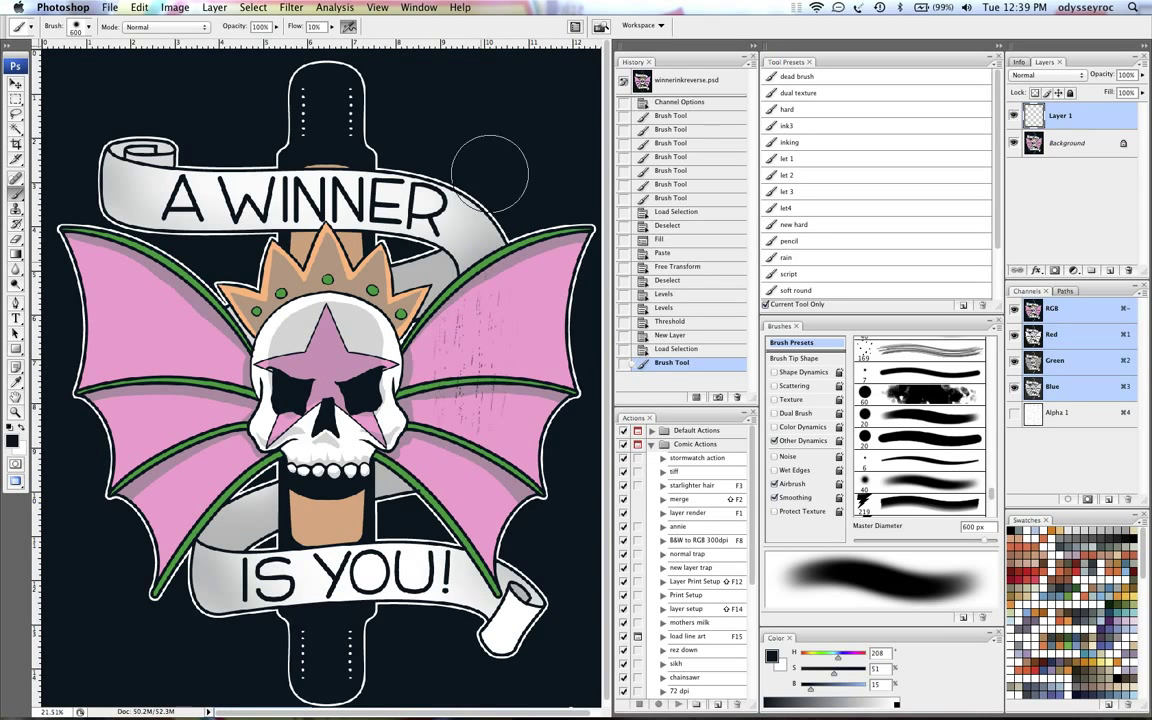
Step: Brush white wood-grain distressing across the wings, then drop the selection
drag(490, 170, 190, 290)
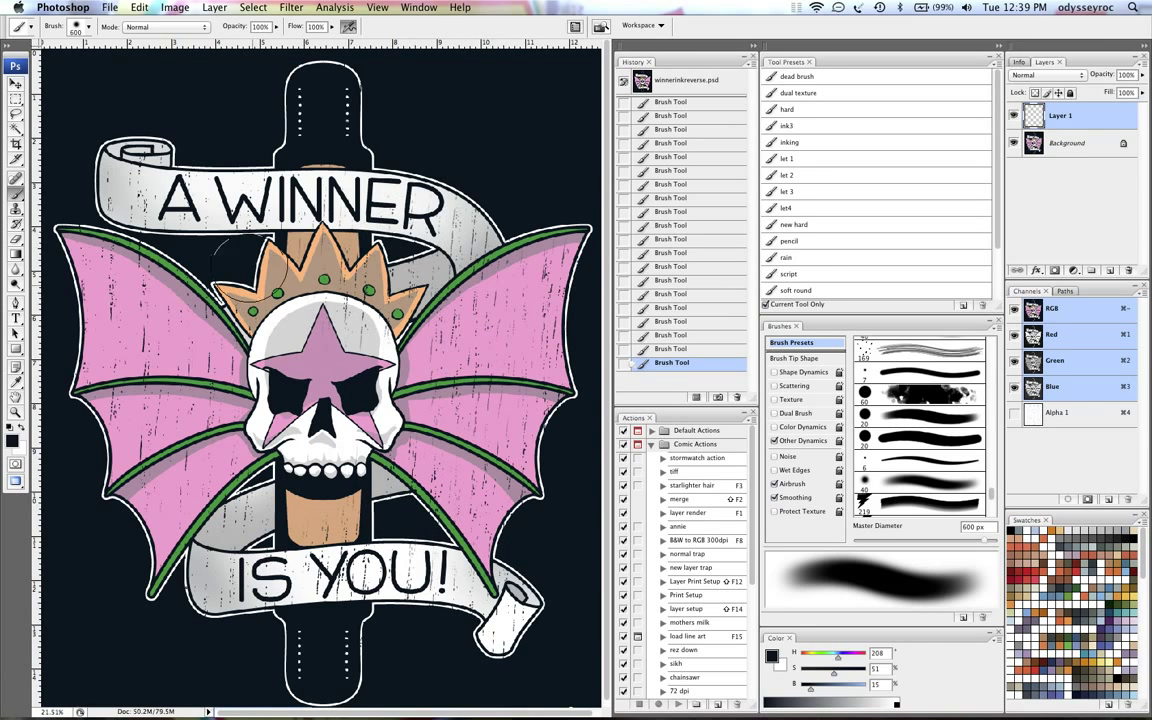
key(Tab)
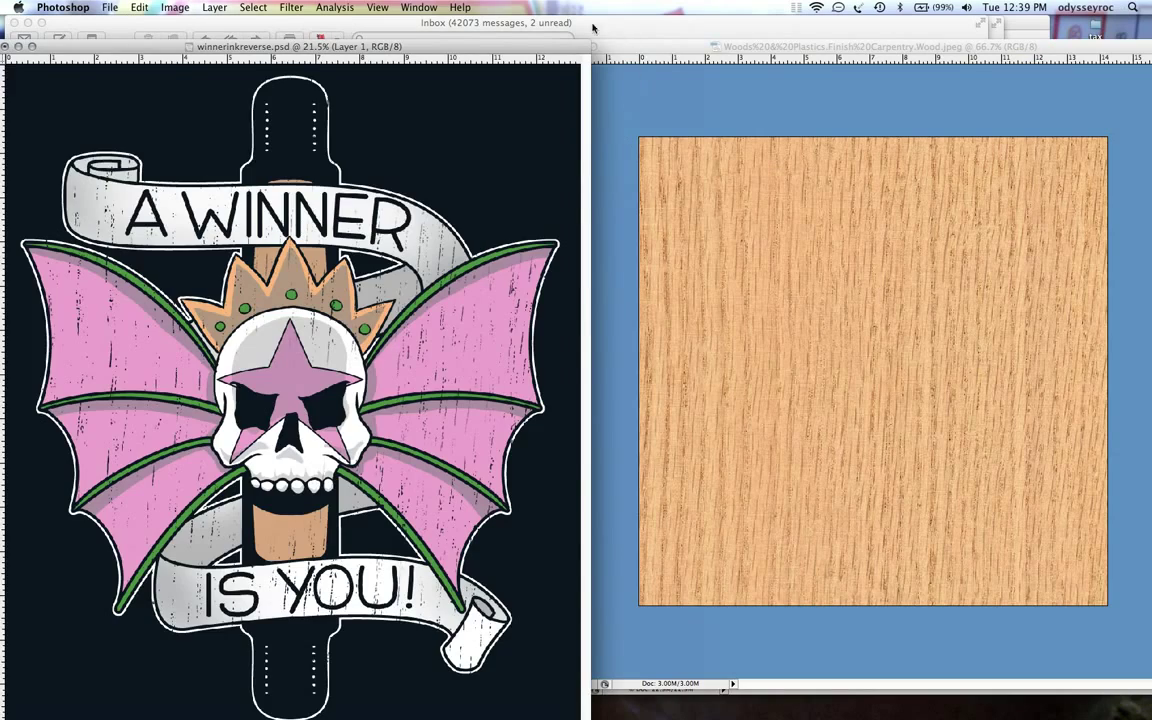
Step: Bring the rusty_steel_metal document to the front via the Window menu
click(418, 7)
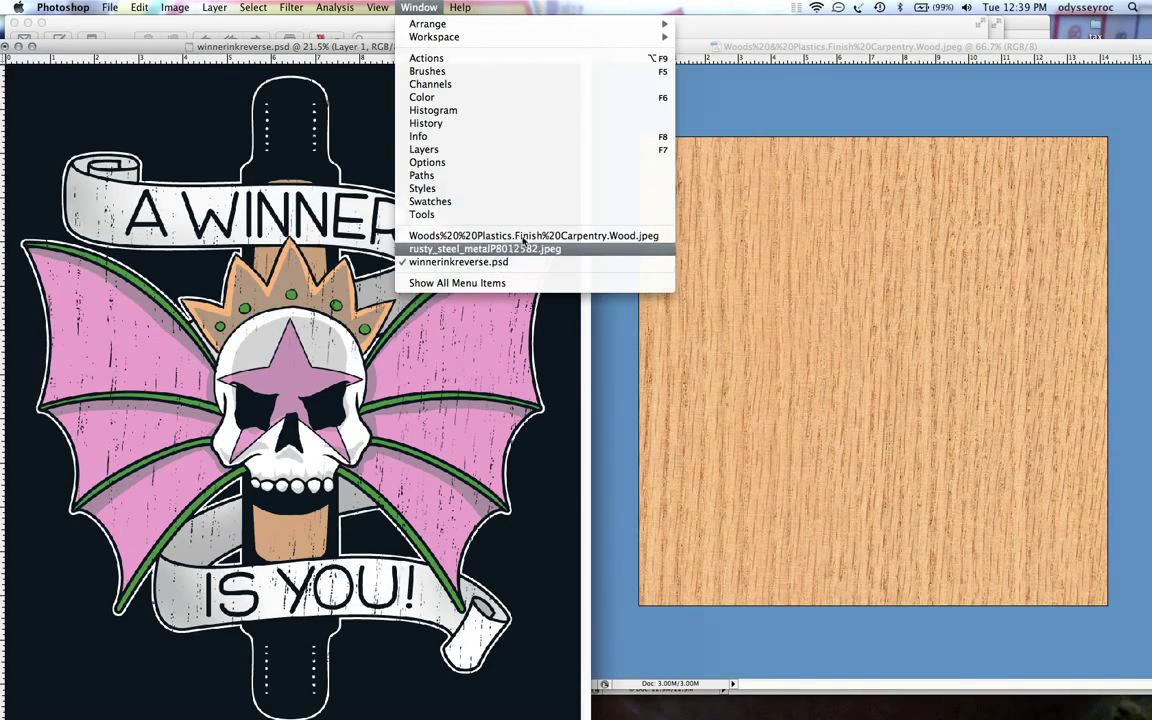
click(484, 248)
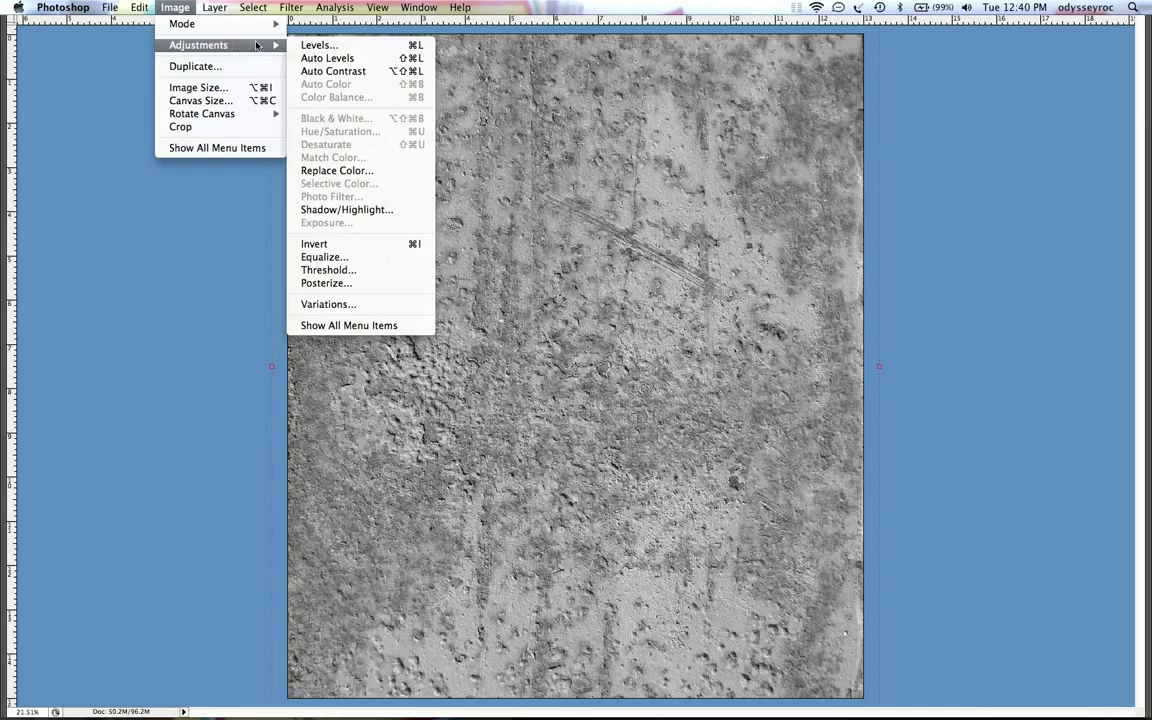
Step: Apply Levels and then Threshold to the rust texture in Alpha 2
click(319, 44)
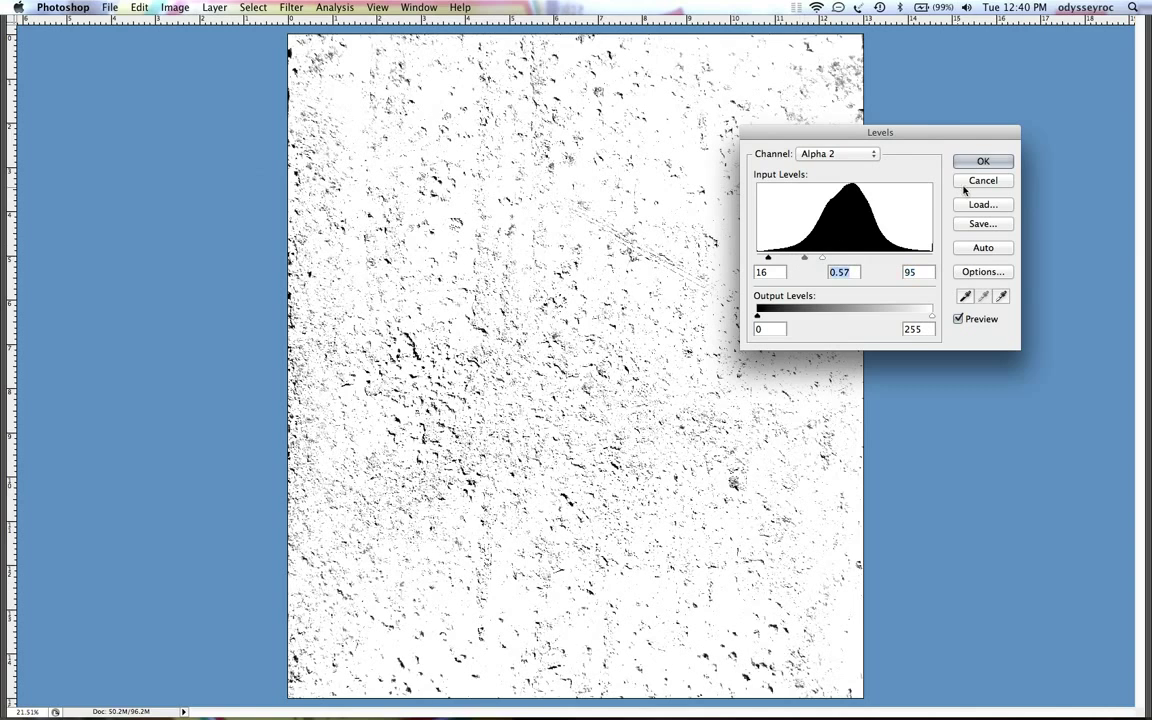
click(175, 7)
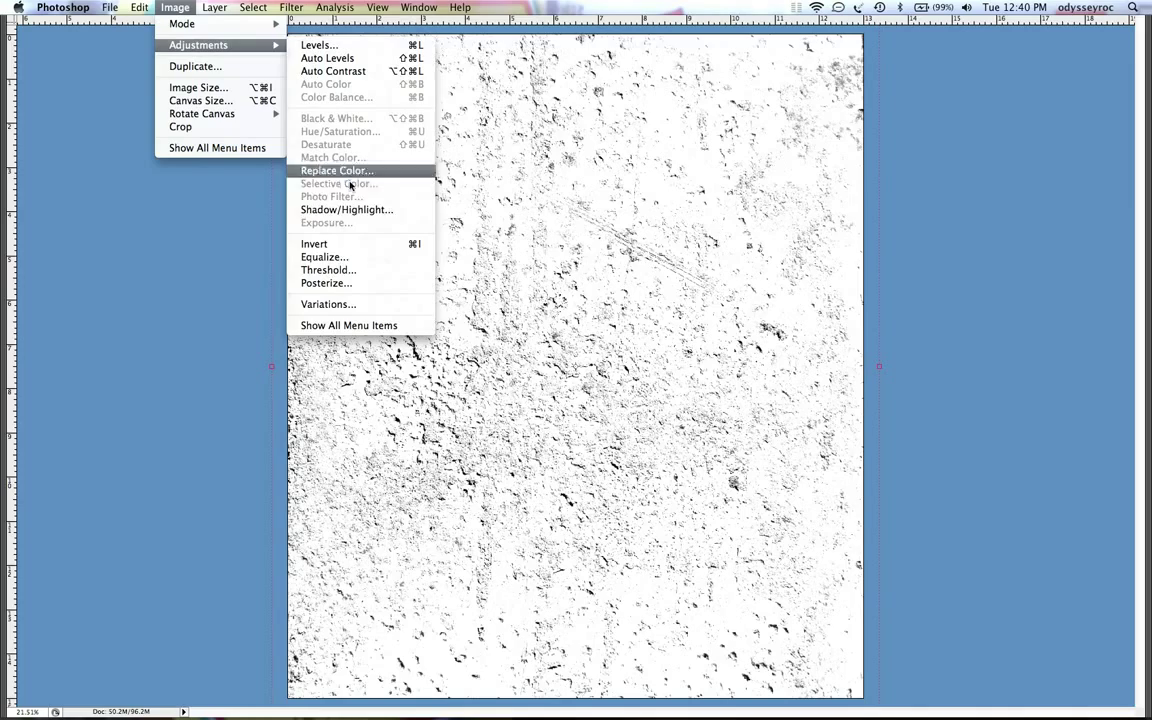
click(328, 270)
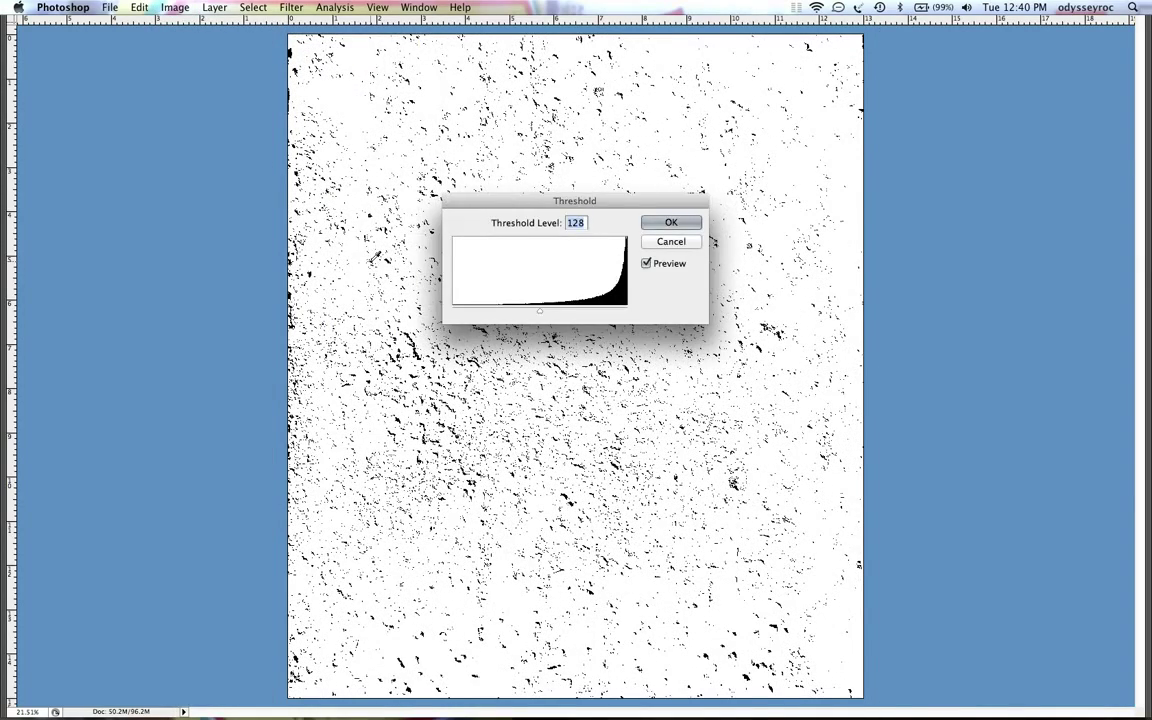
click(671, 241)
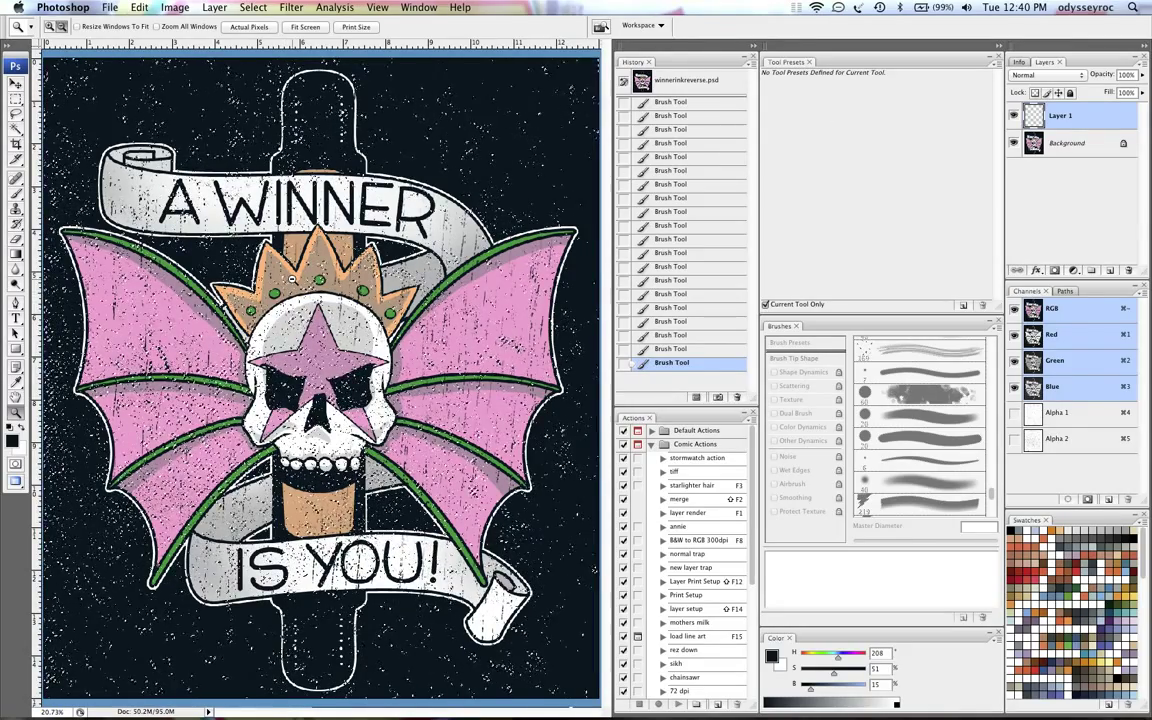
Step: Load the Alpha 2 selection to brush white rust speckles over the design
click(175, 7)
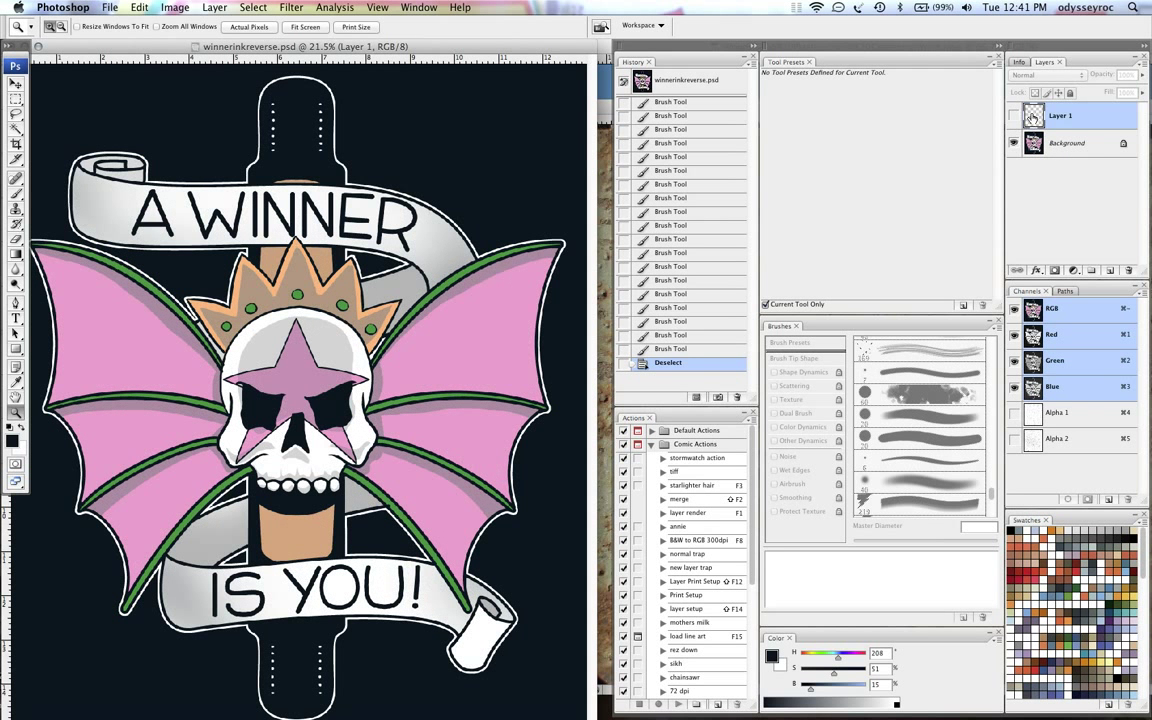
click(1014, 115)
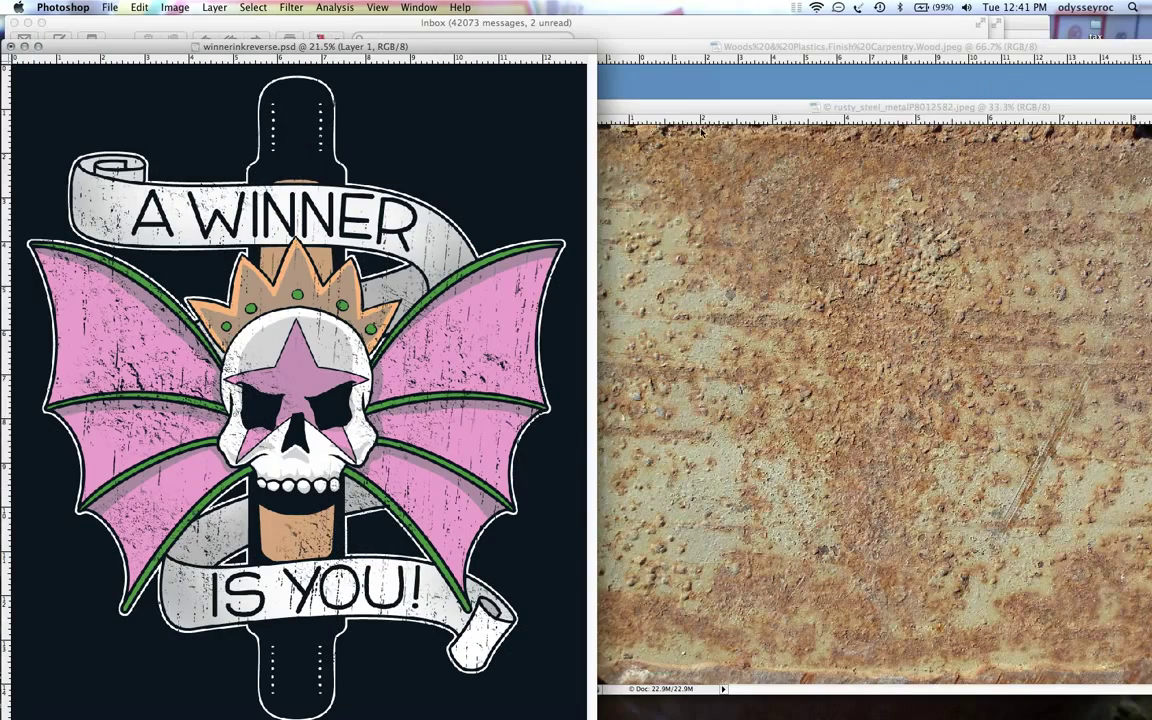
Step: Switch back to the winnerinkreverse.psd t-shirt design document
click(870, 47)
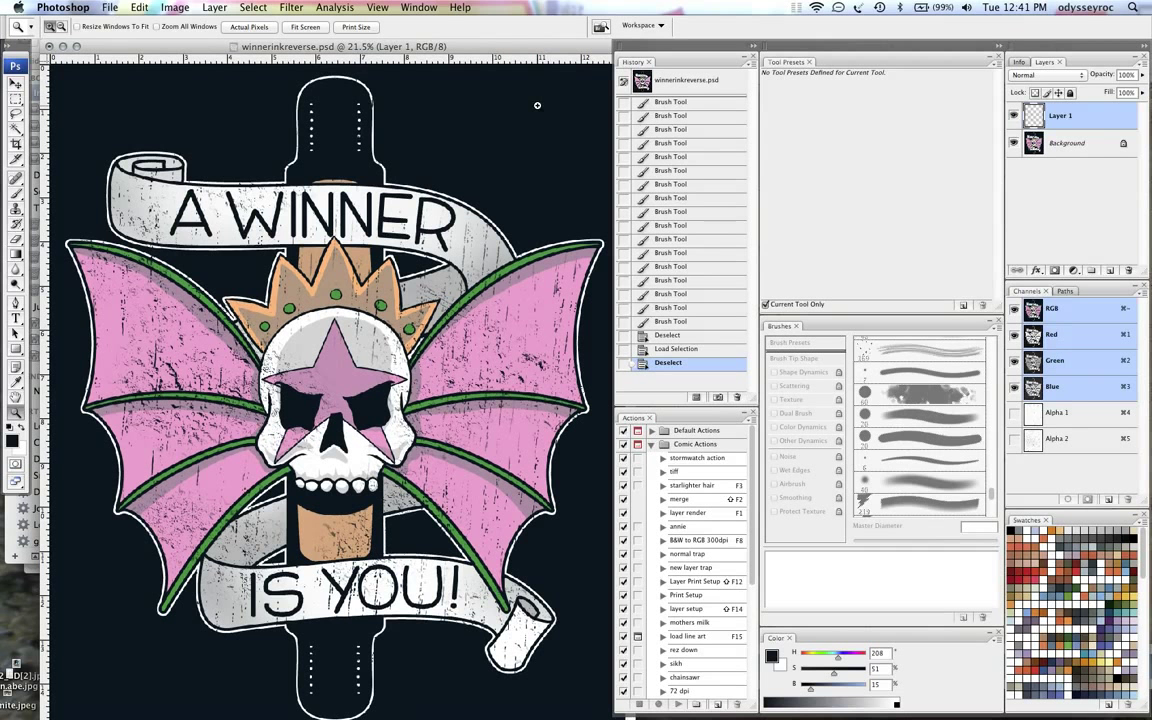
mouse_move(498, 163)
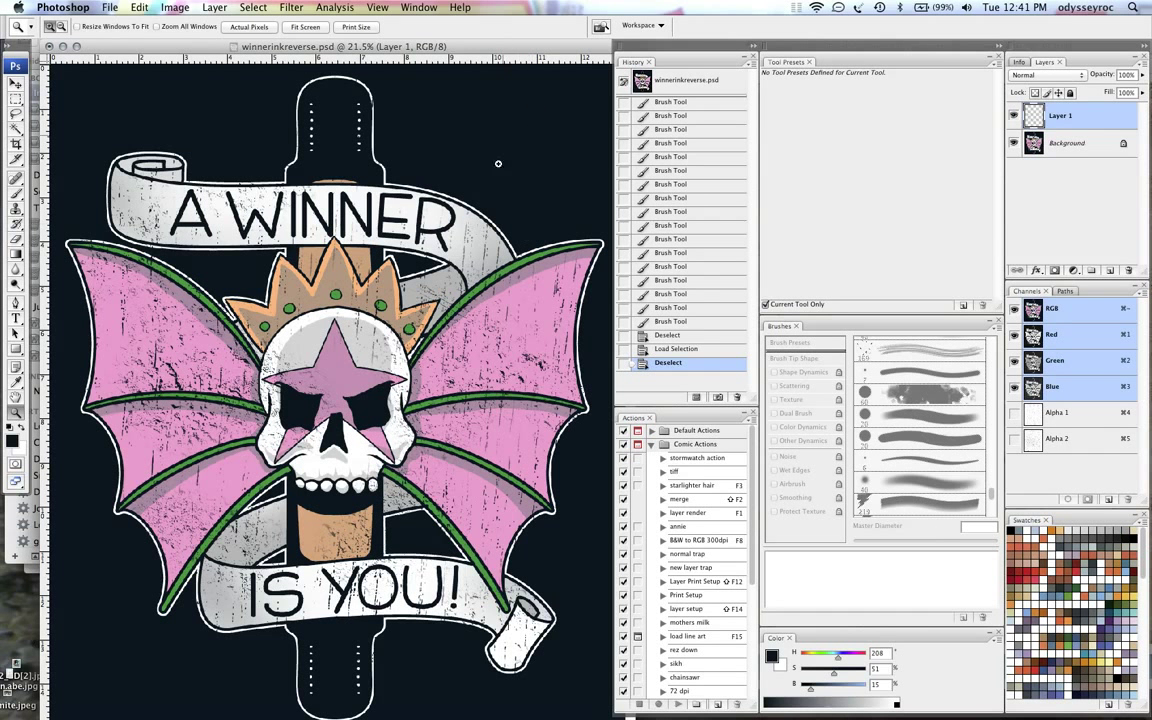
mouse_move(500, 221)
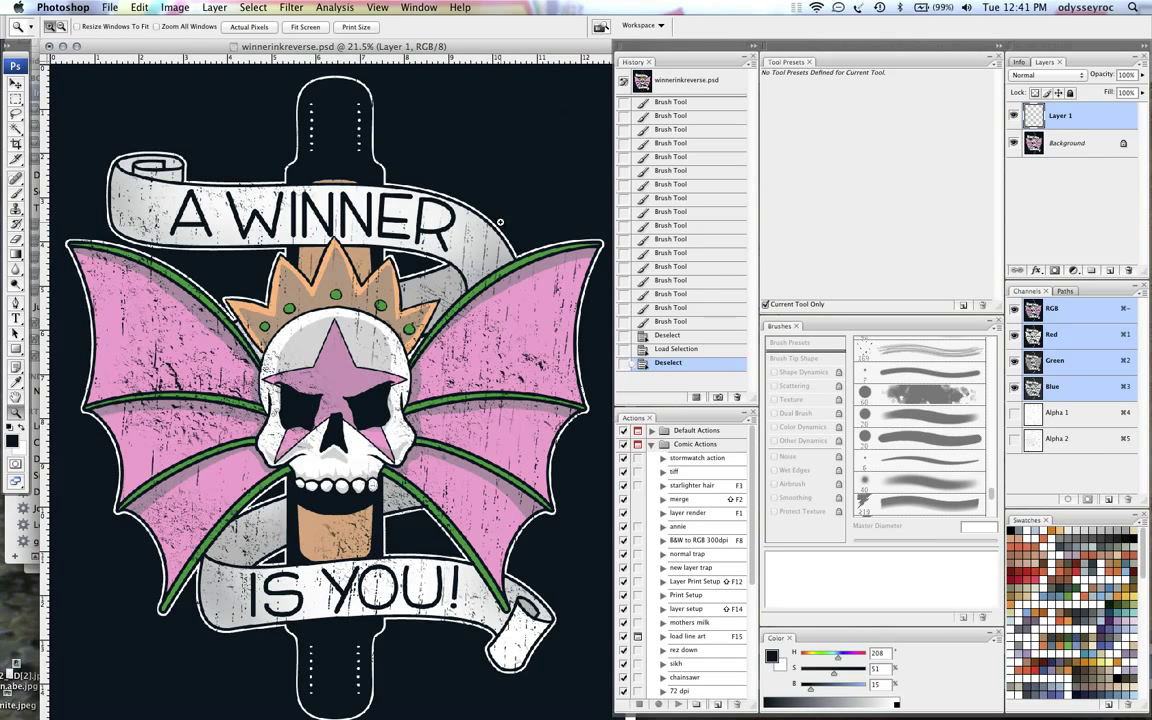